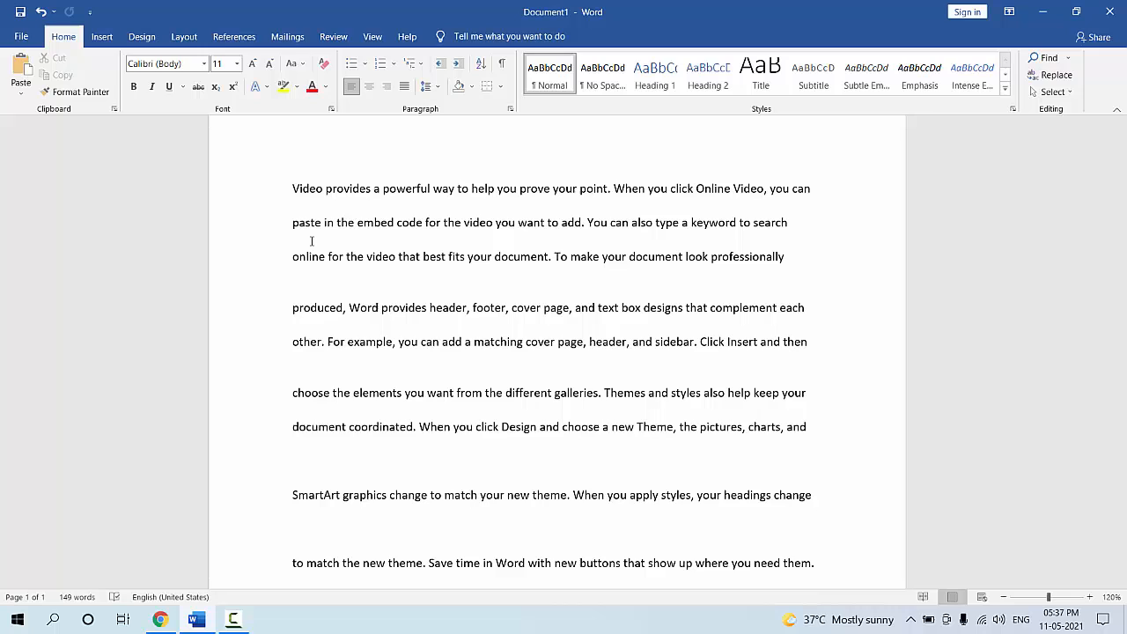
# Set up Find and Replace to change ^p^p into ^p.
pyautogui.press('Ctrl+h')
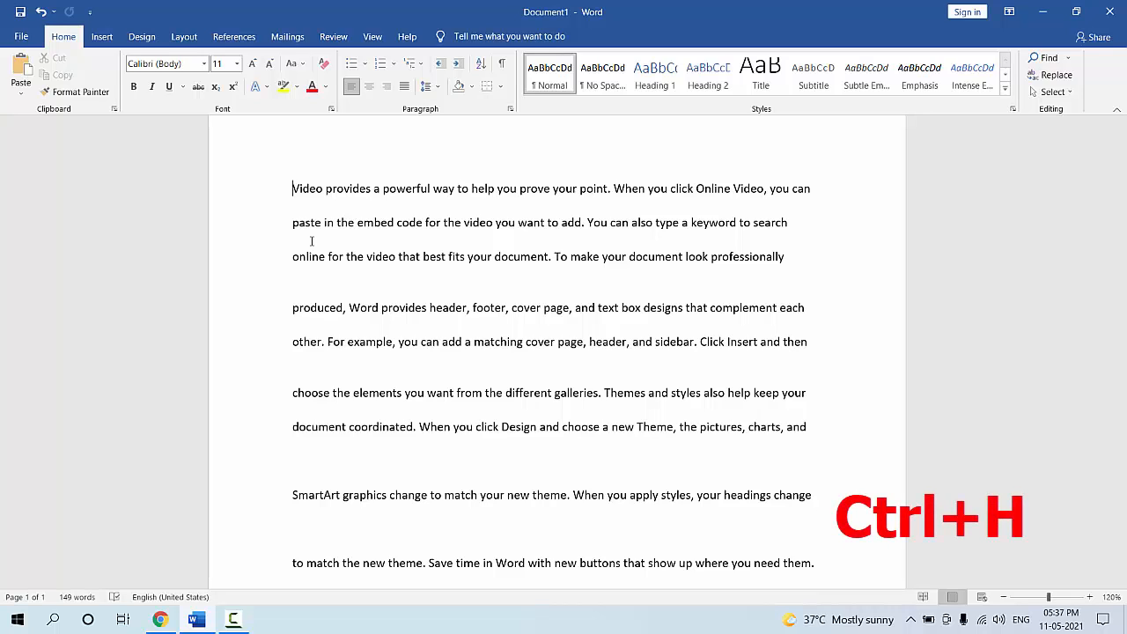
pyautogui.press('Ctrl+h')
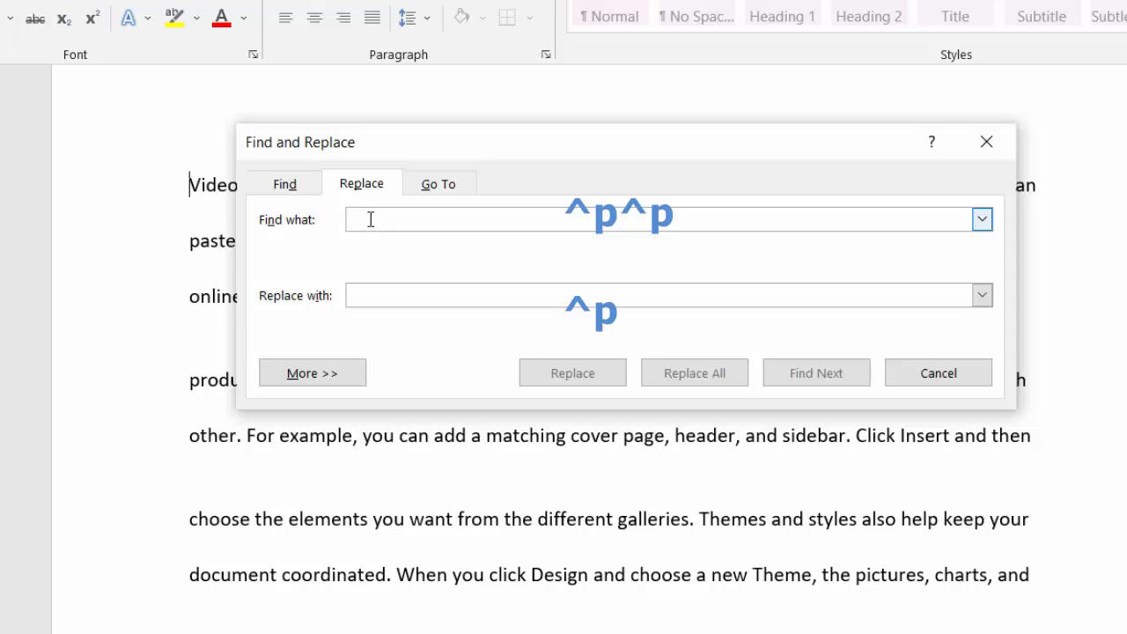
pyautogui.write('^')
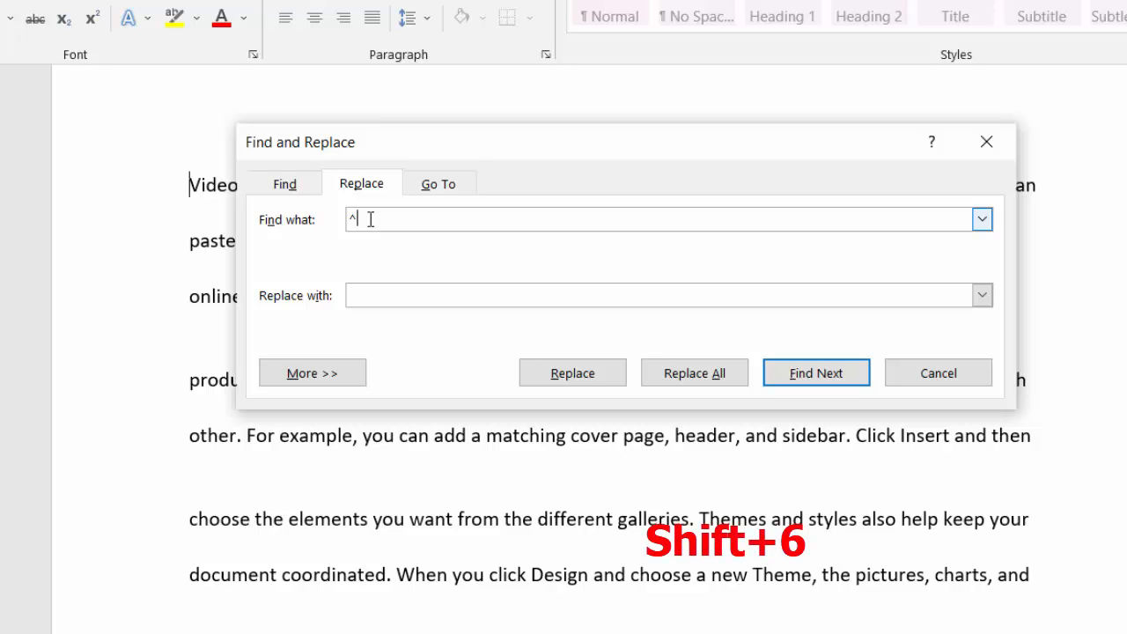
pyautogui.write('p^p')
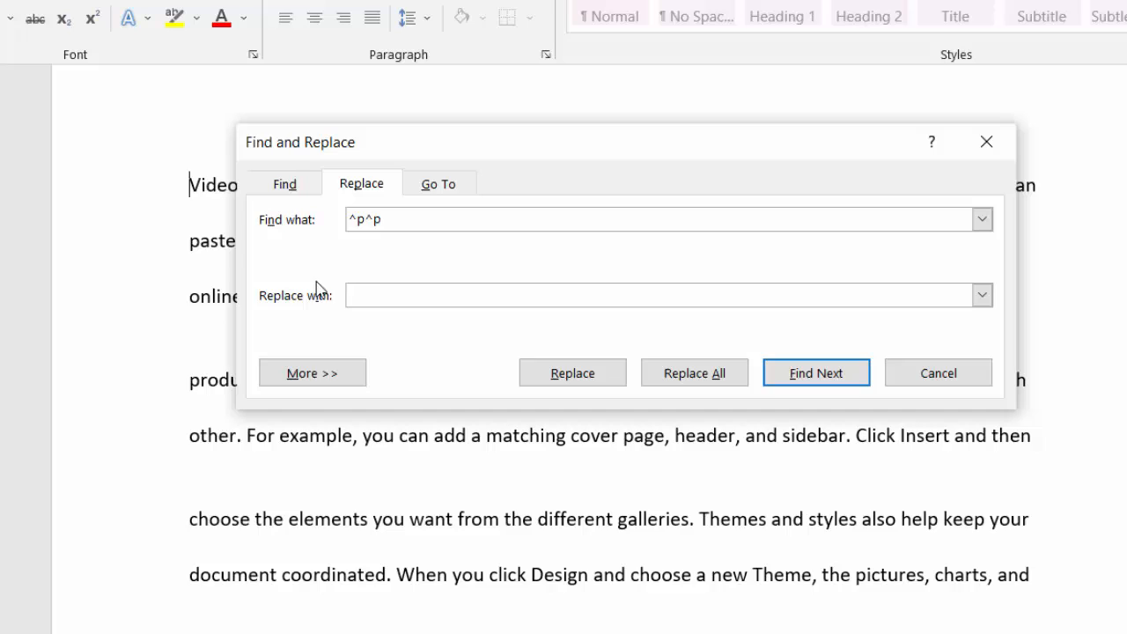
pyautogui.moveTo(378, 290)
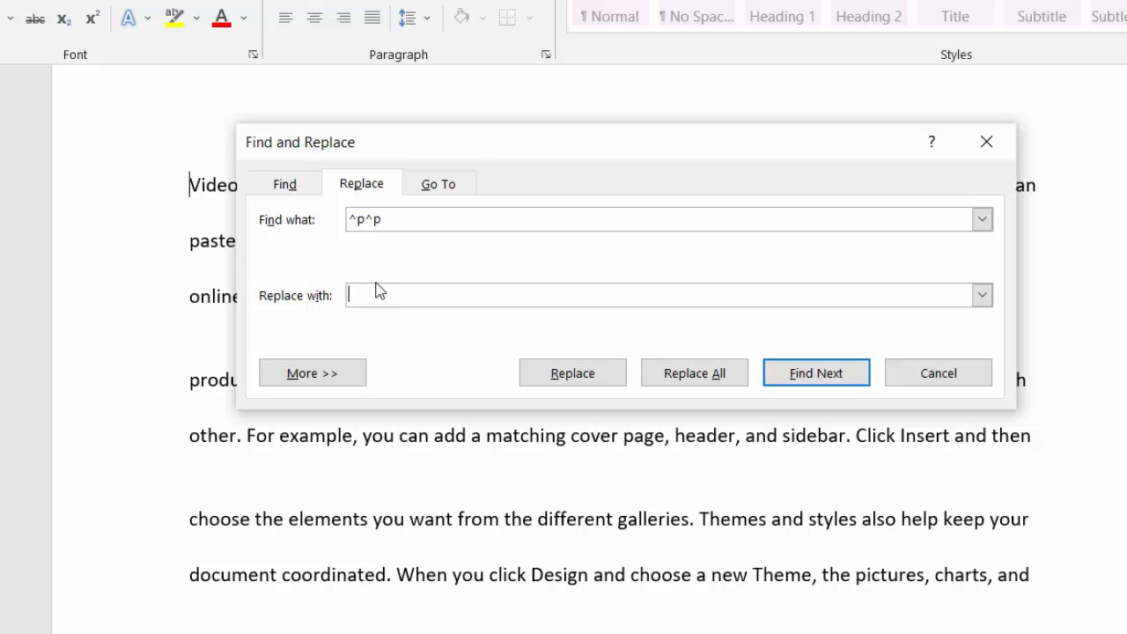
pyautogui.write('^')
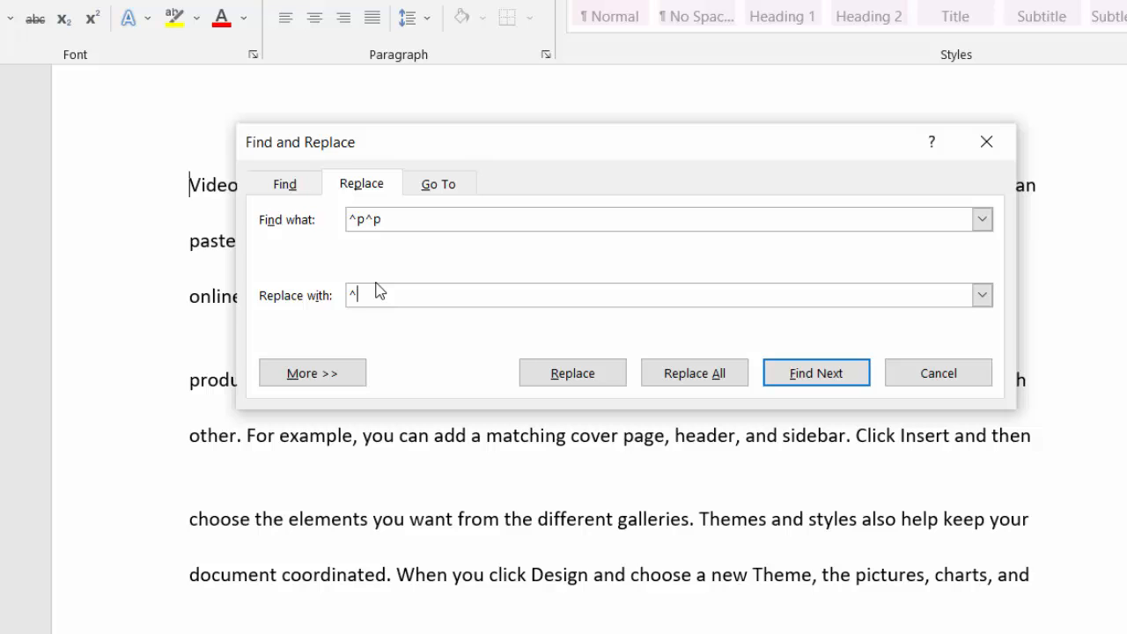
pyautogui.write('p')
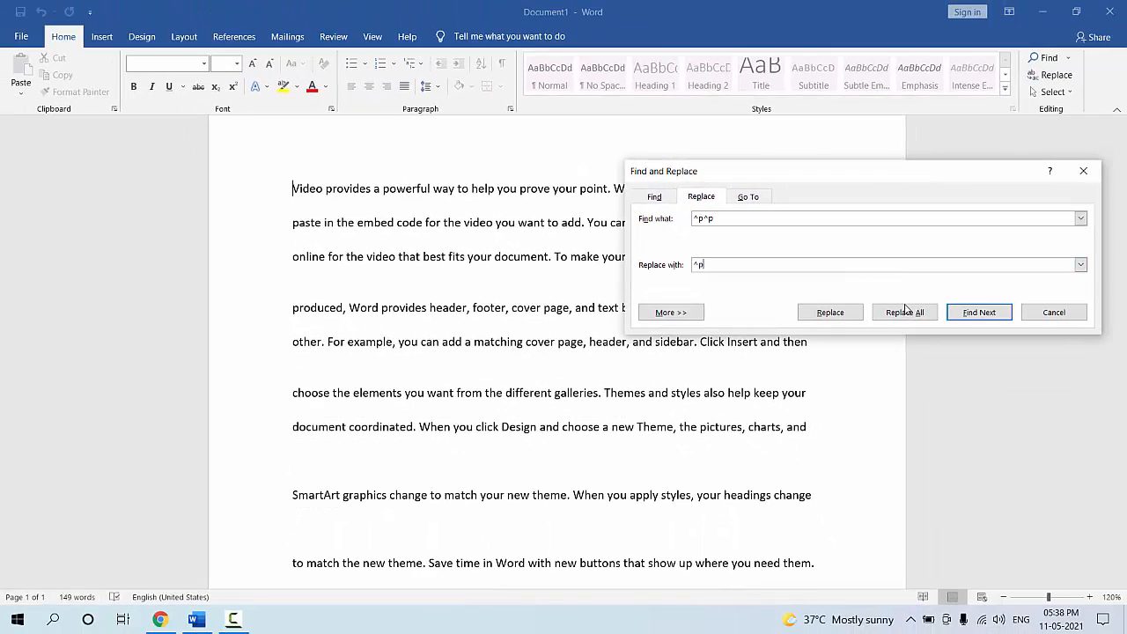
# Run Replace All three times, dismissing the count notices, to remove most blank lines.
pyautogui.click(904, 312)
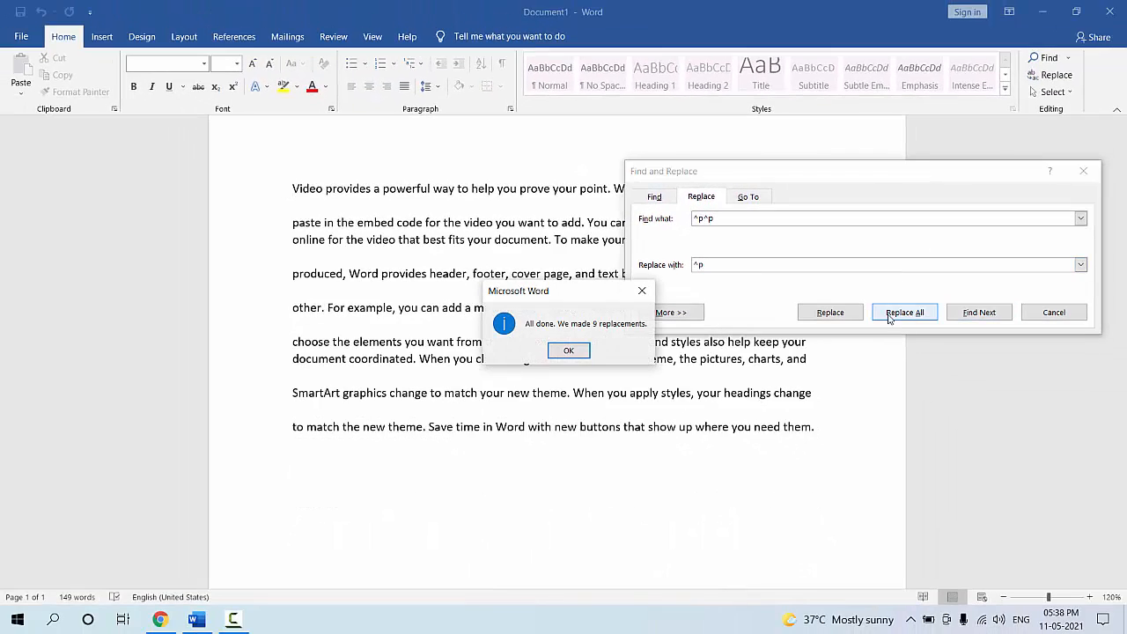
pyautogui.click(568, 350)
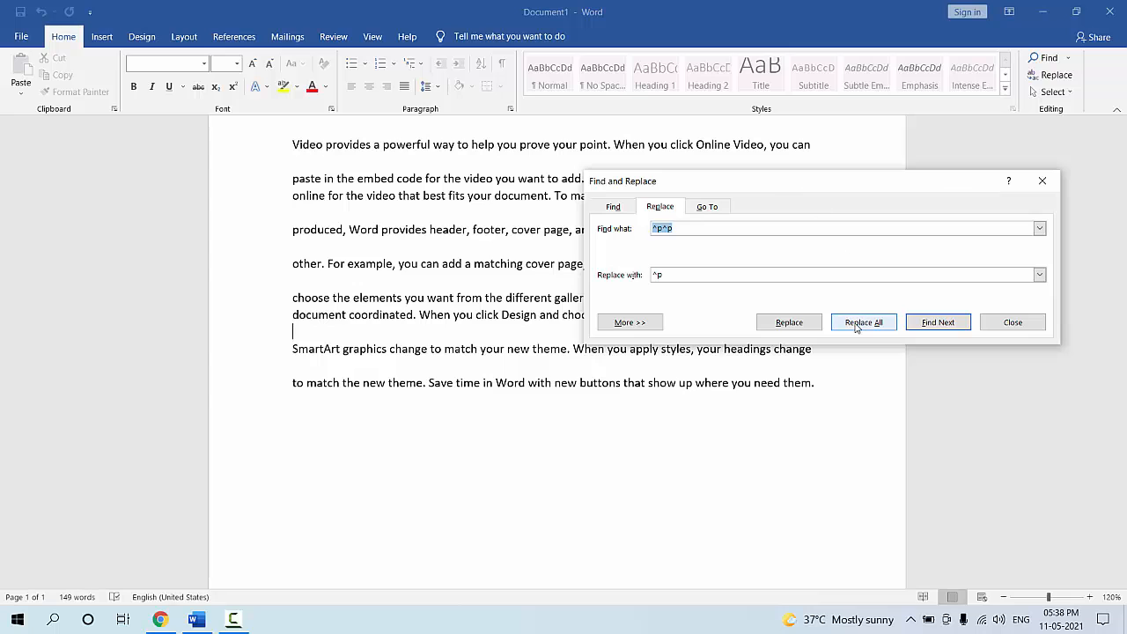
pyautogui.click(863, 322)
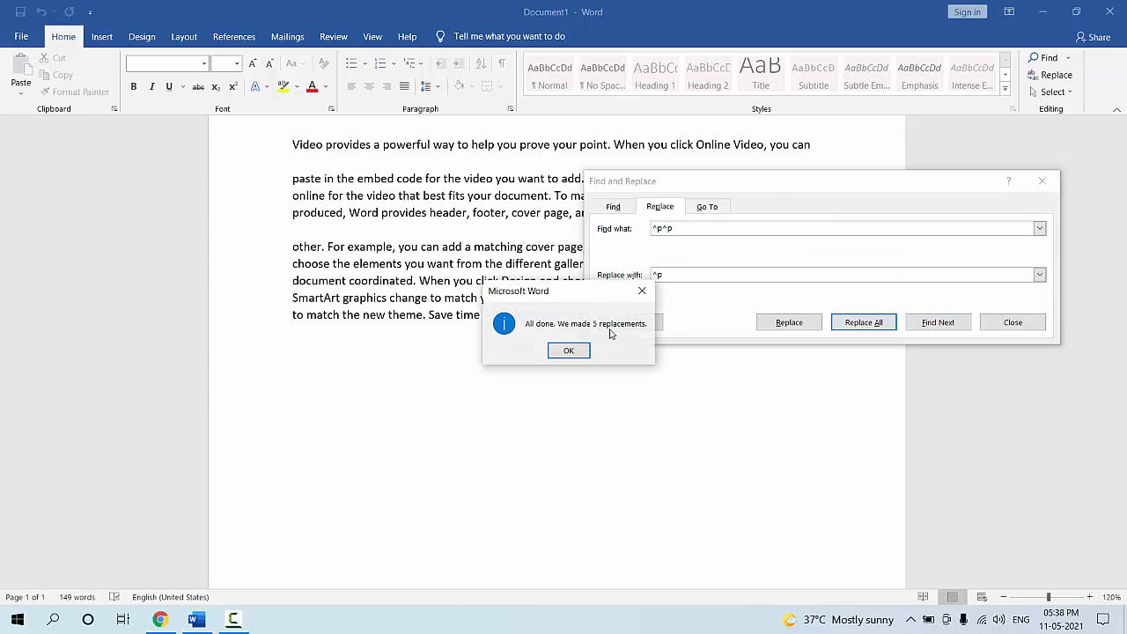
pyautogui.click(569, 350)
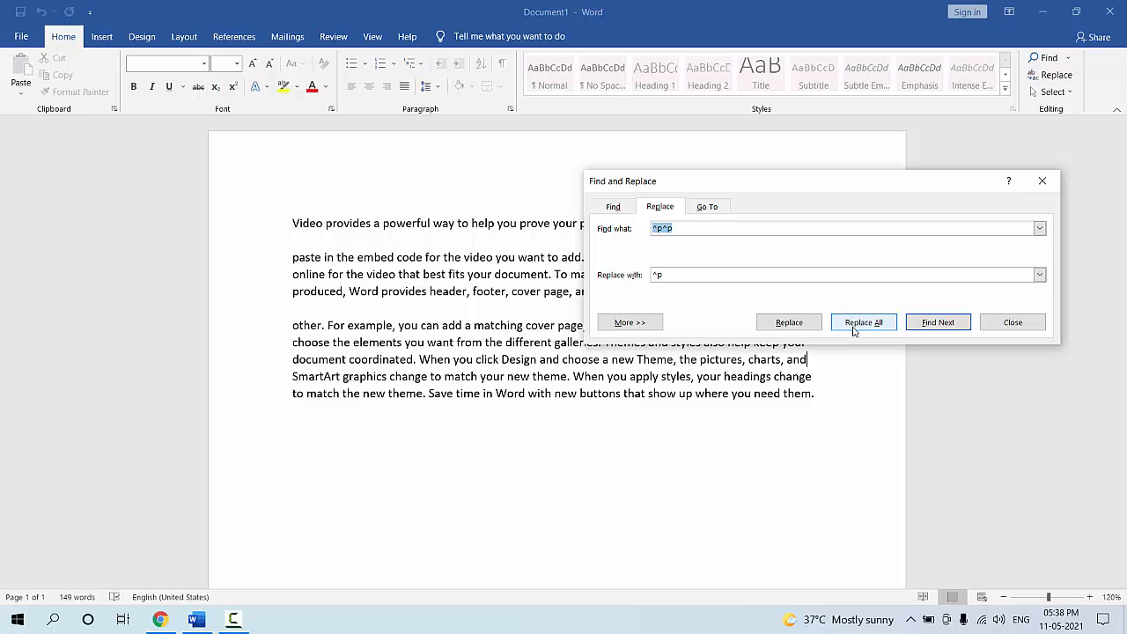
pyautogui.click(863, 321)
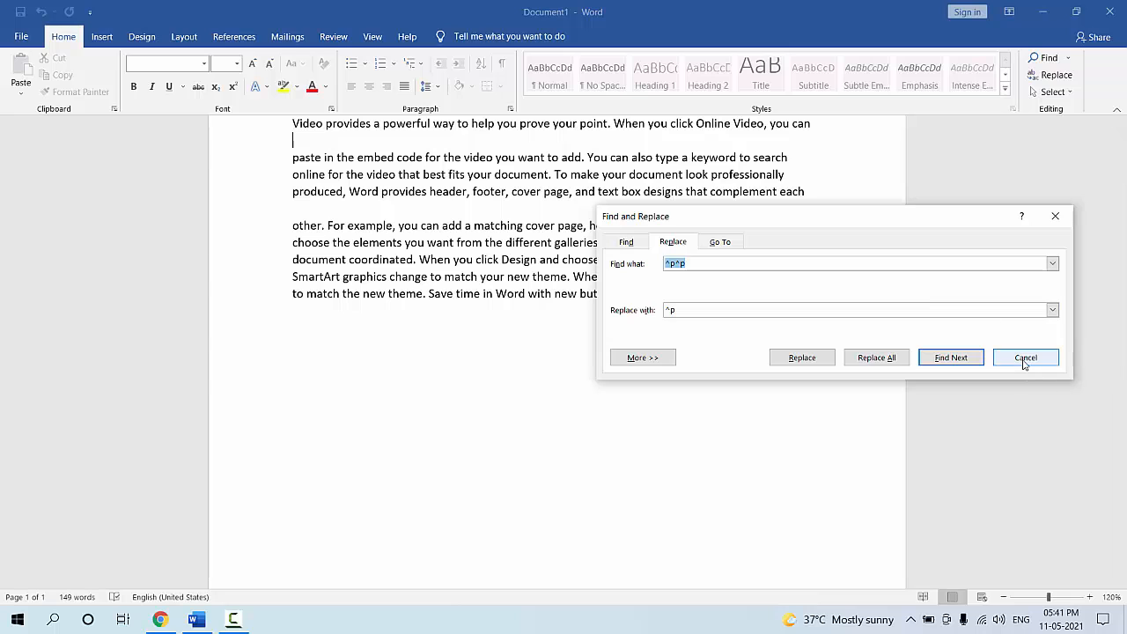
# Clear the last remaining blank lines with one more Replace All and close the dialog.
pyautogui.click(1025, 357)
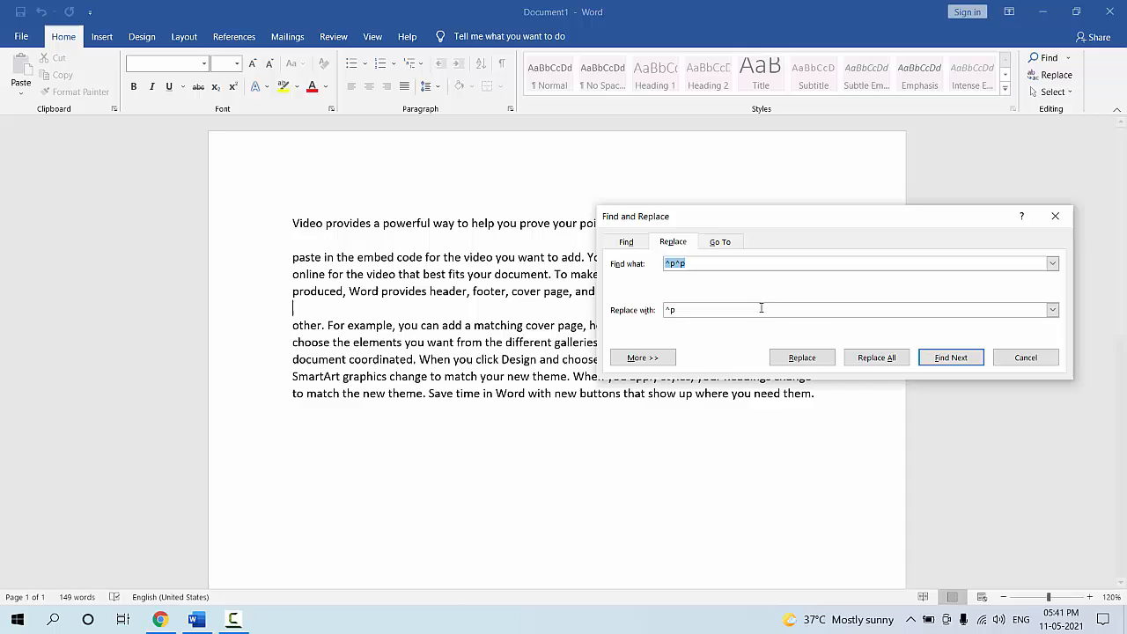
pyautogui.click(876, 357)
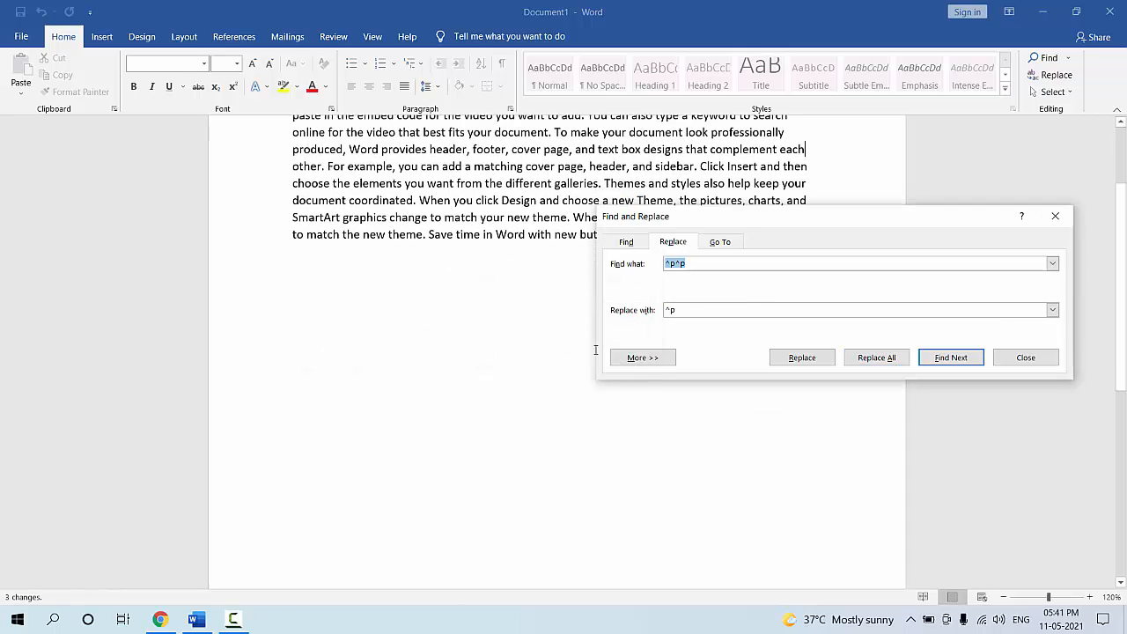
pyautogui.click(1027, 357)
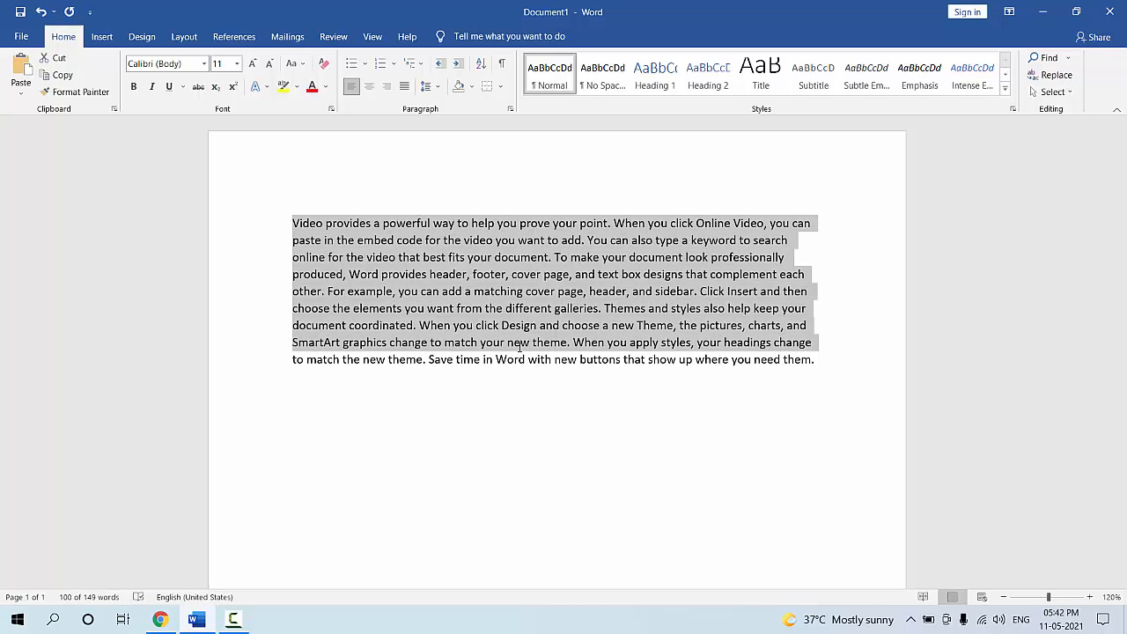
# Select the entire passage and apply justified alignment.
pyautogui.click(809, 325)
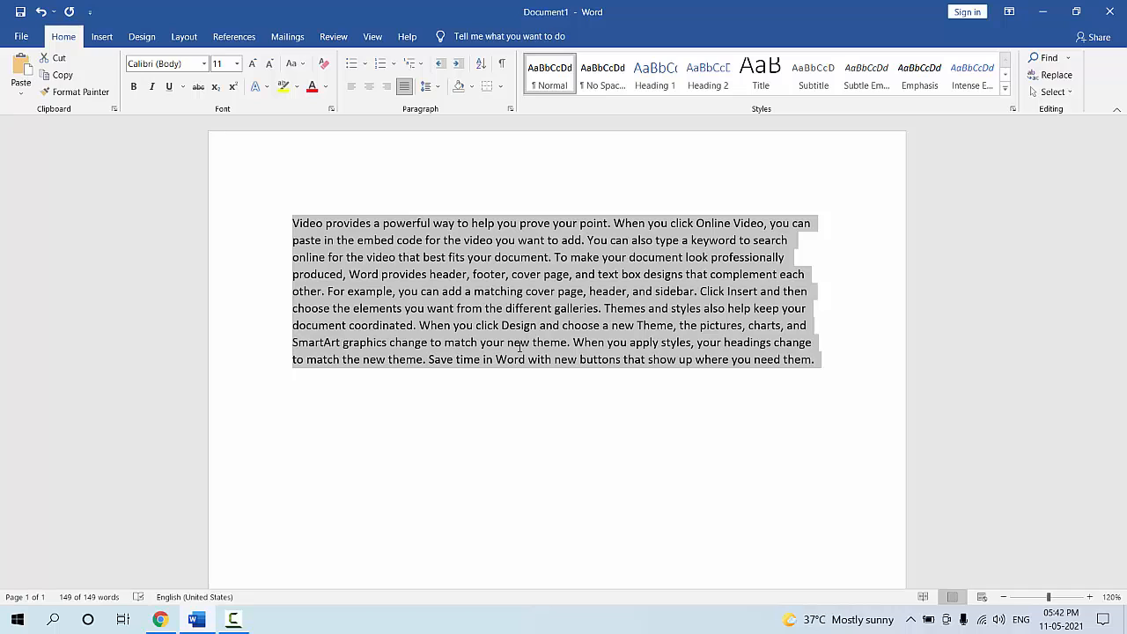
pyautogui.press('Ctrl+H')
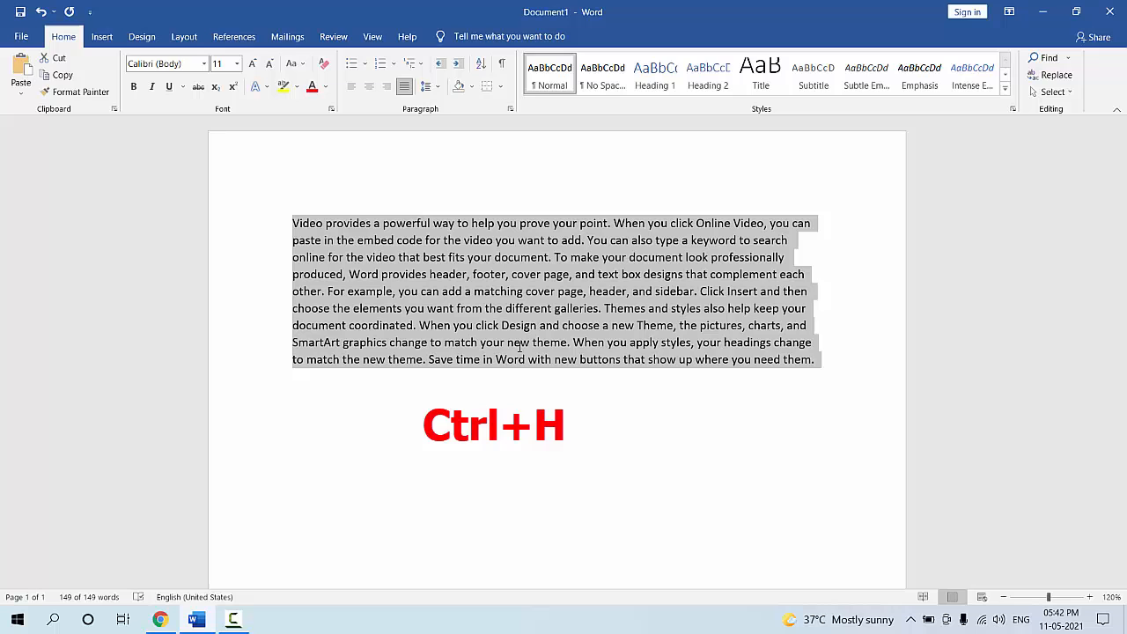
# Replace every paragraph mark (^p) with a single space throughout the document.
pyautogui.press('ctrl+h')
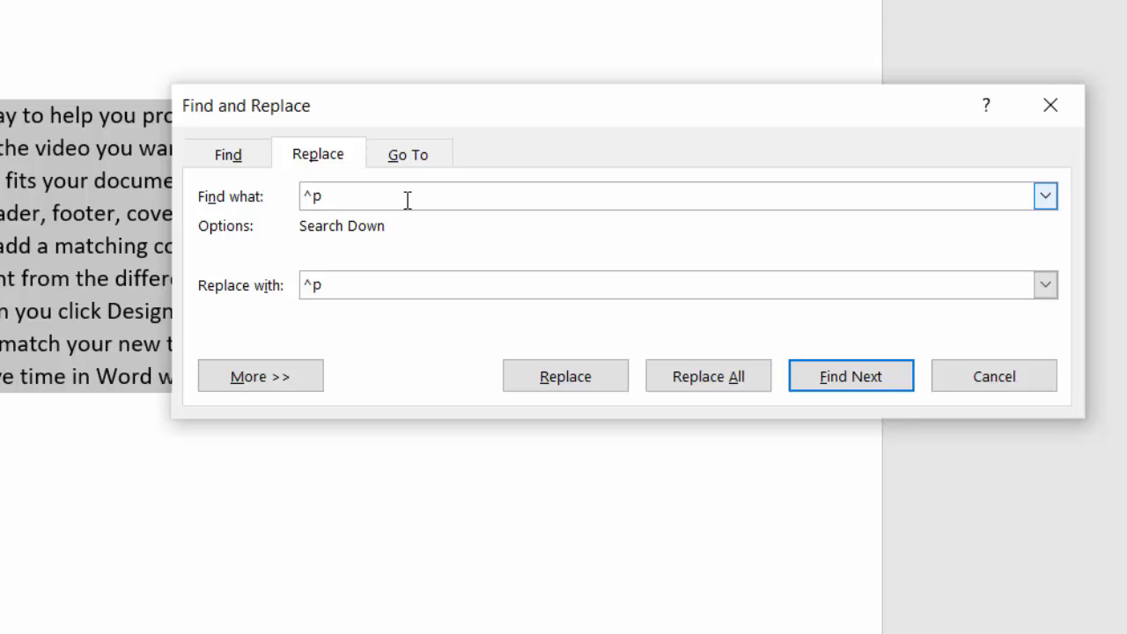
pyautogui.click(340, 285)
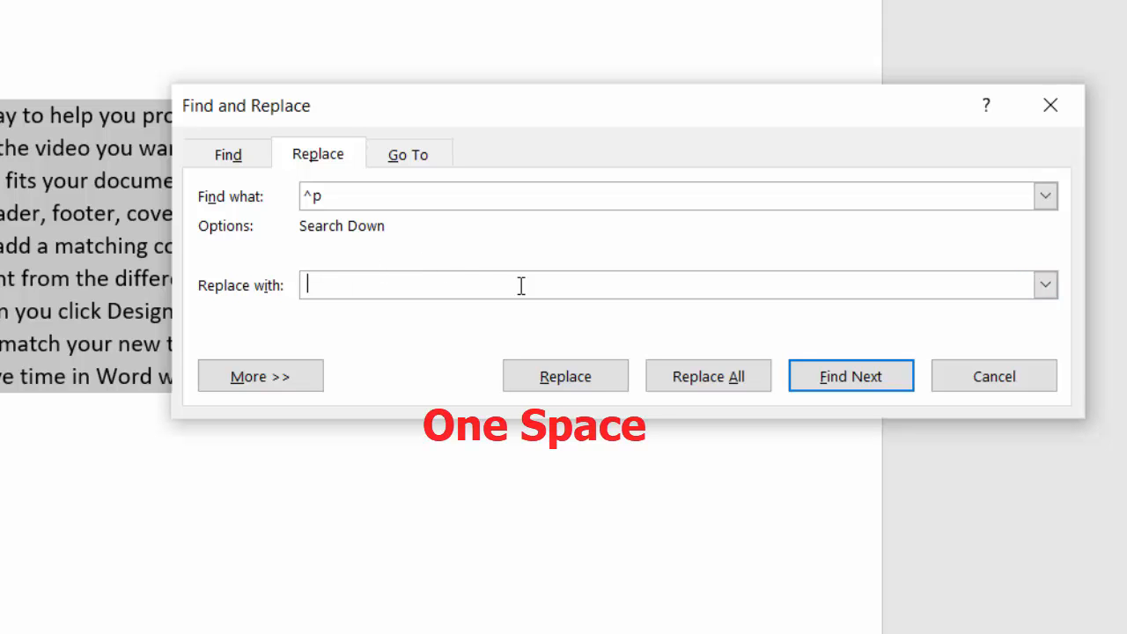
pyautogui.click(708, 375)
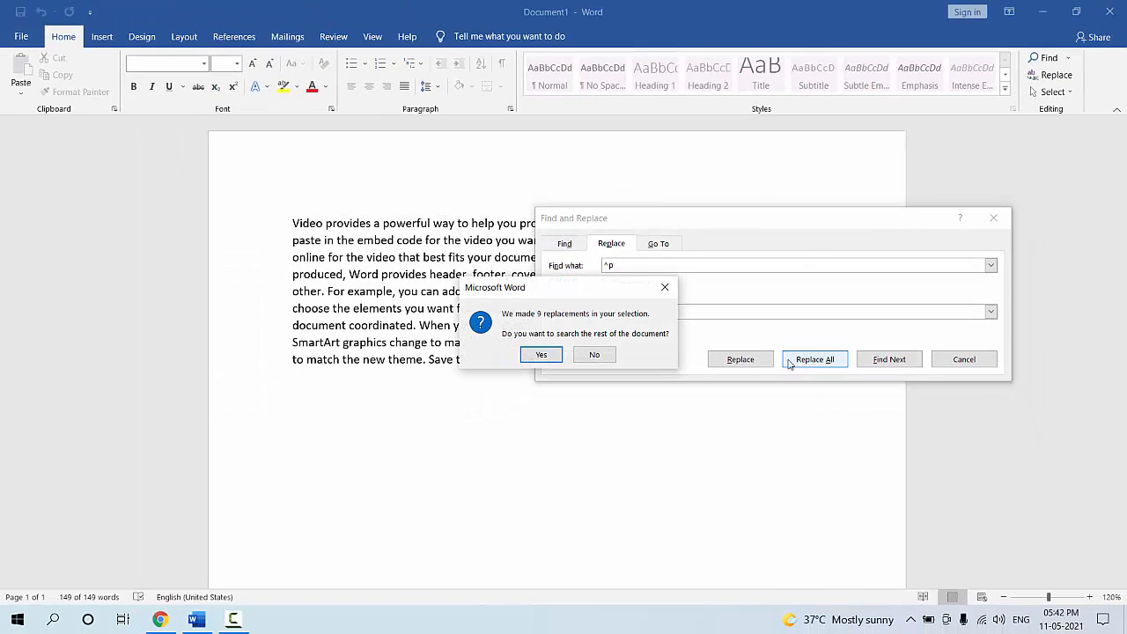
pyautogui.click(541, 354)
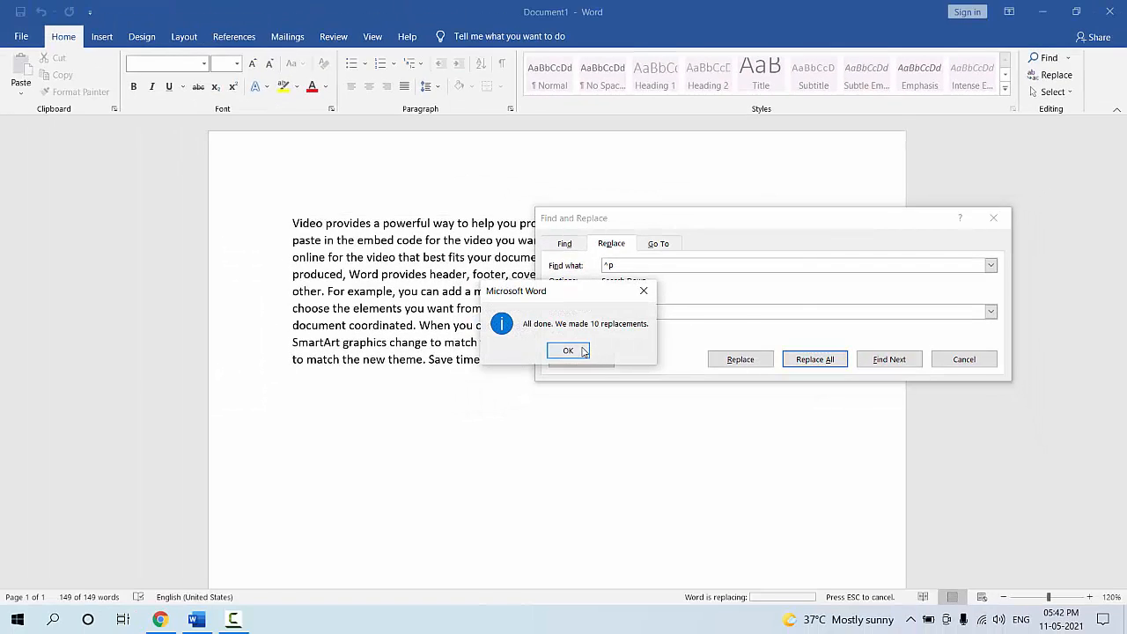
pyautogui.click(568, 350)
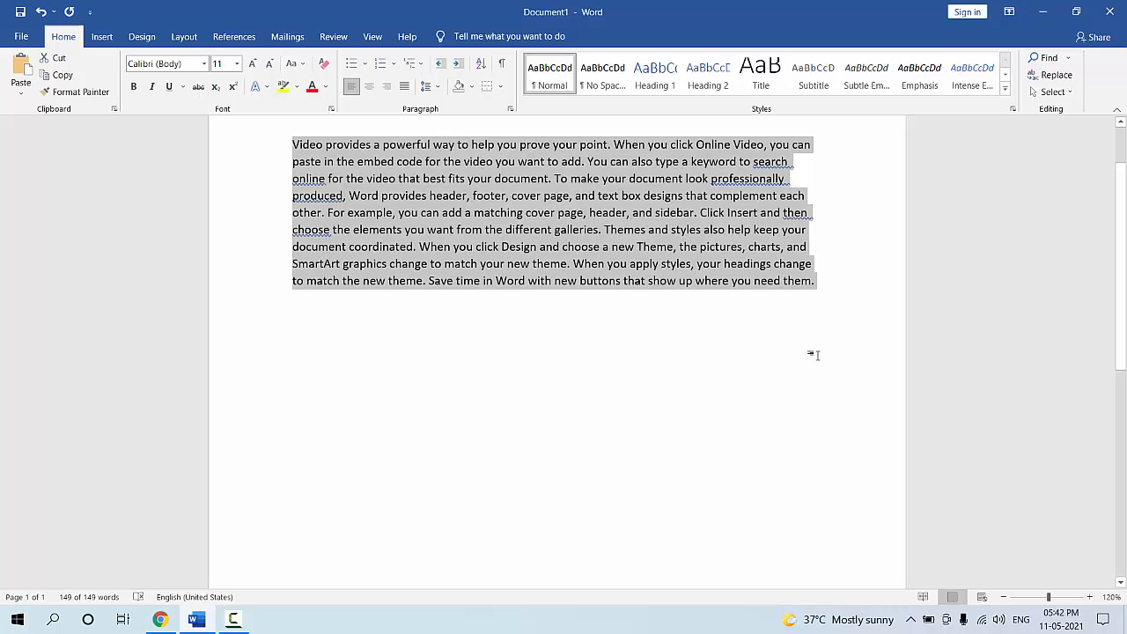